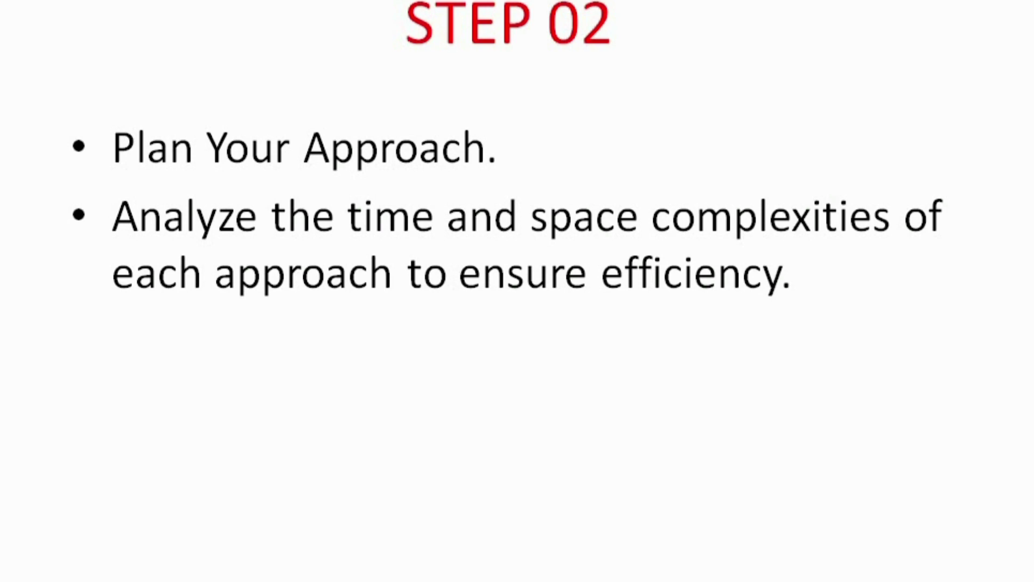
left_click(796, 488)
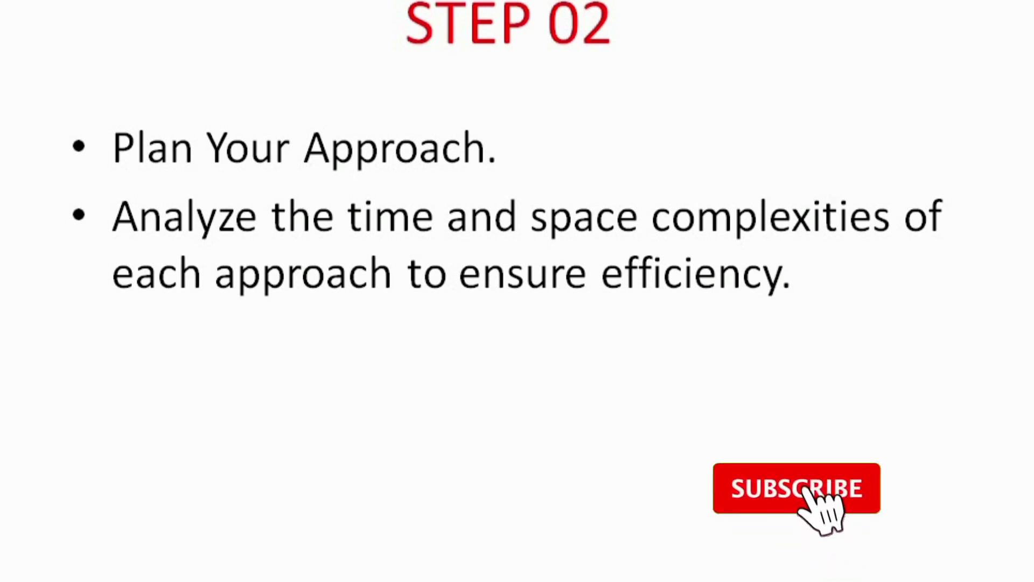
left_click(797, 488)
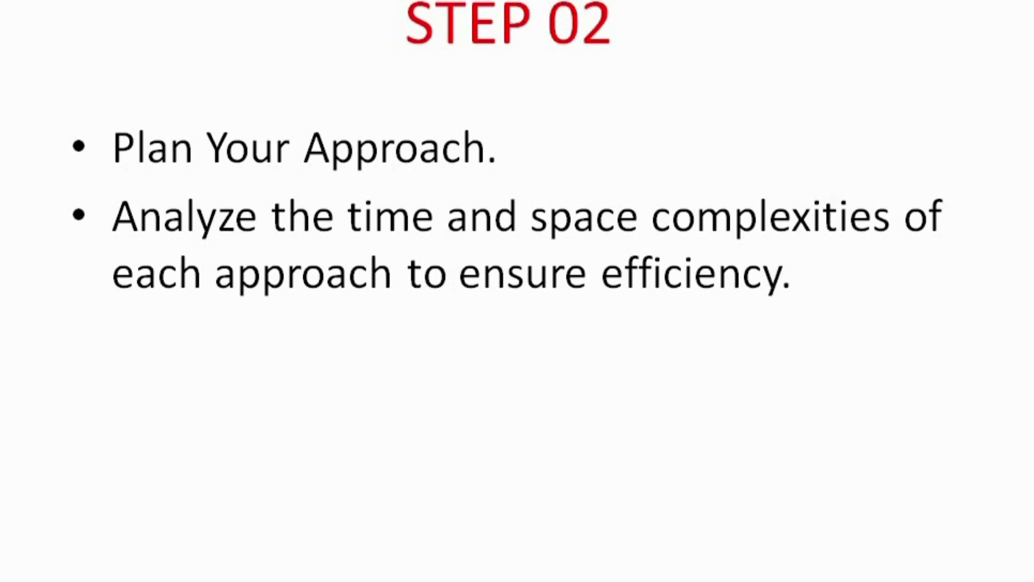
key("right")
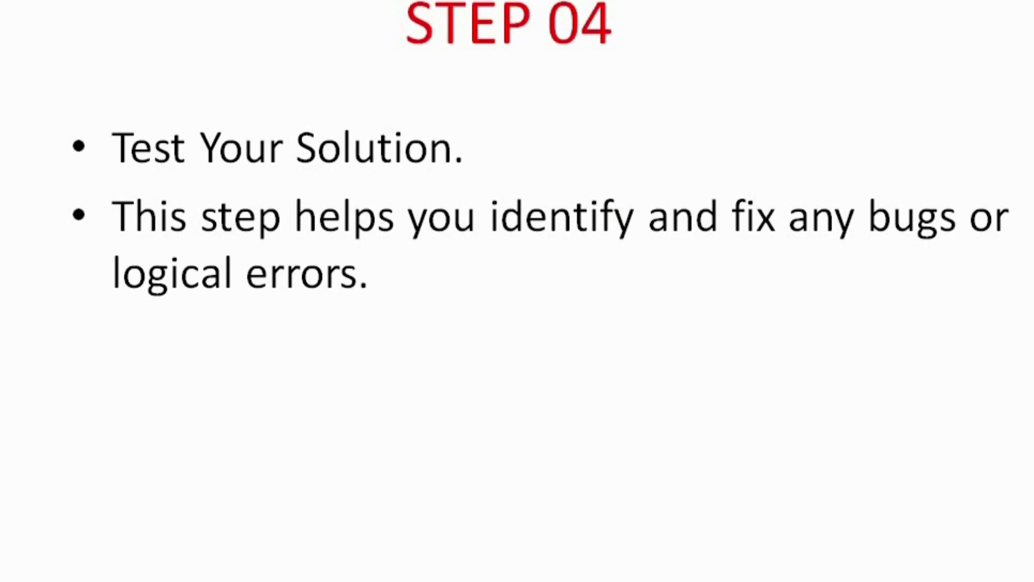
key("Right")
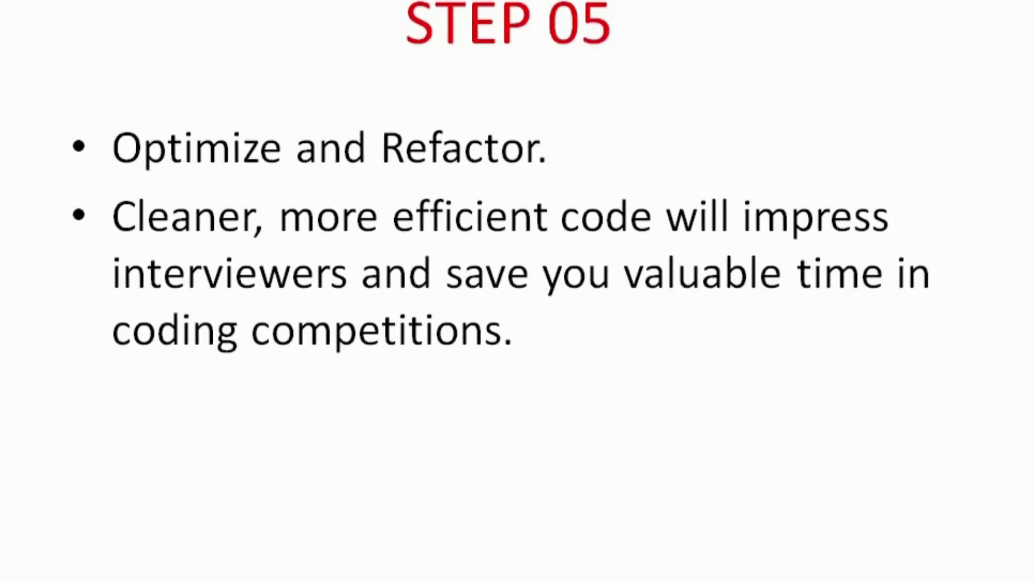